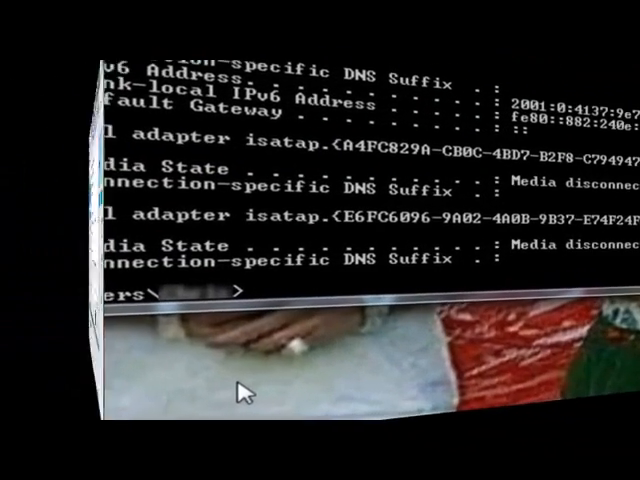
Step: Run netstat to list active connections and ports, then bring up Task Manager via Ctrl+Alt+Delete
{"action": "type", "text": "netstat"}
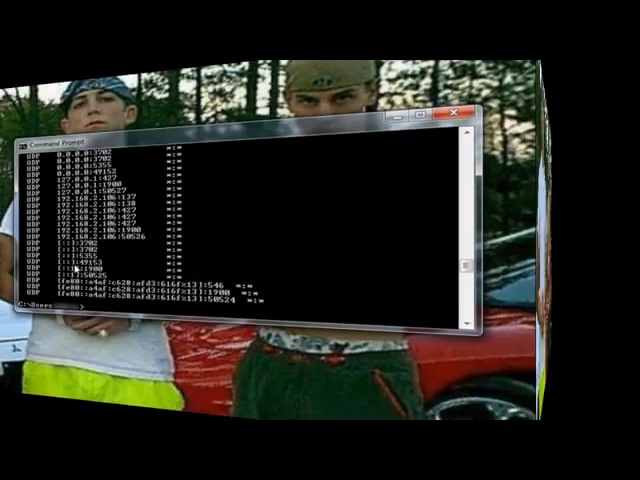
{"action": "key", "text": "Ctrl+Alt+Delete"}
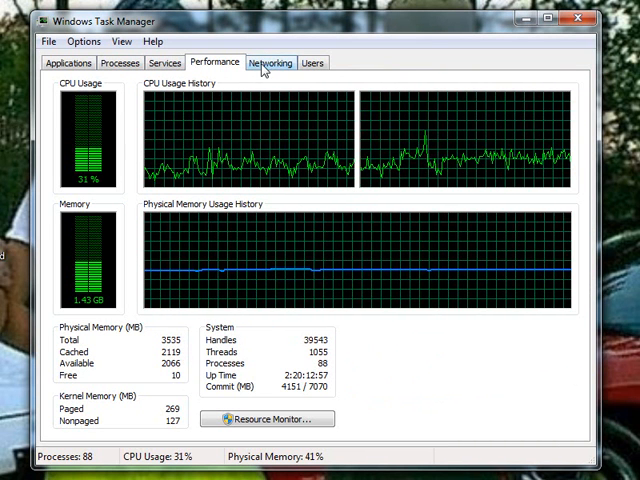
Step: Show network adapter utilization graphs and status in the Networking tab
{"action": "left_click", "coordinate": [268, 64]}
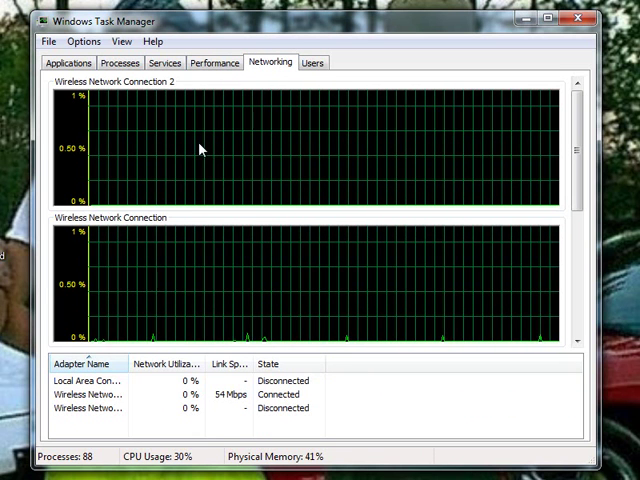
{"action": "mouse_move", "coordinate": [258, 164]}
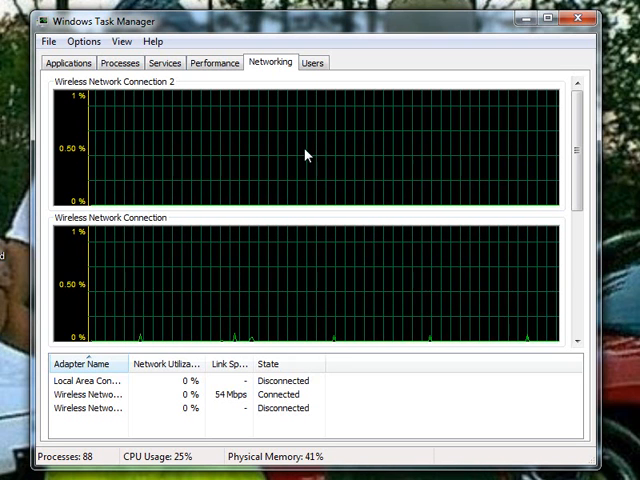
{"action": "mouse_move", "coordinate": [180, 65]}
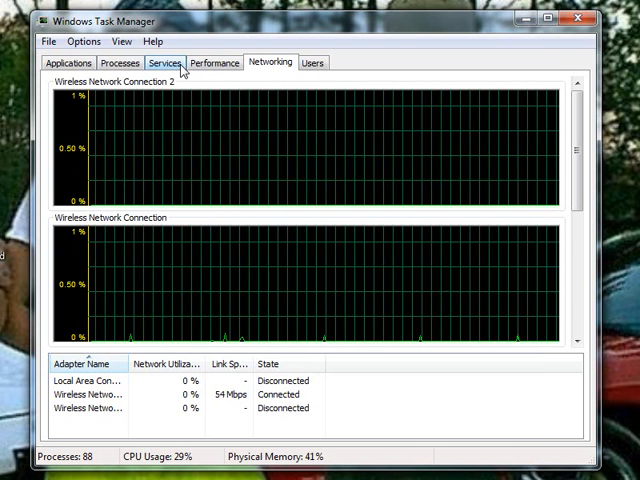
Step: Switch Task Manager to the Services list
{"action": "left_click", "coordinate": [163, 63]}
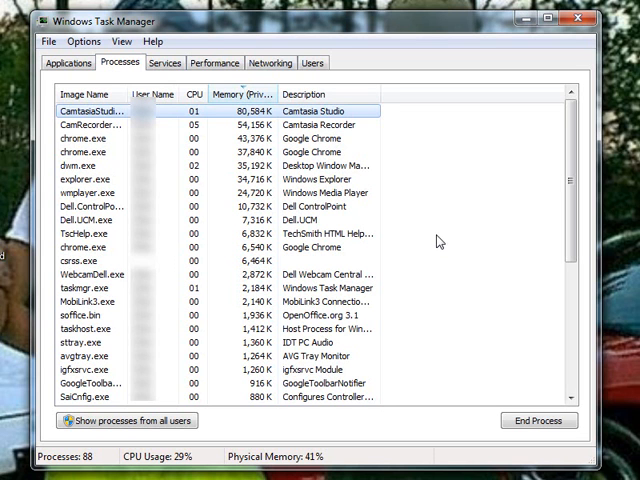
{"action": "mouse_move", "coordinate": [448, 211]}
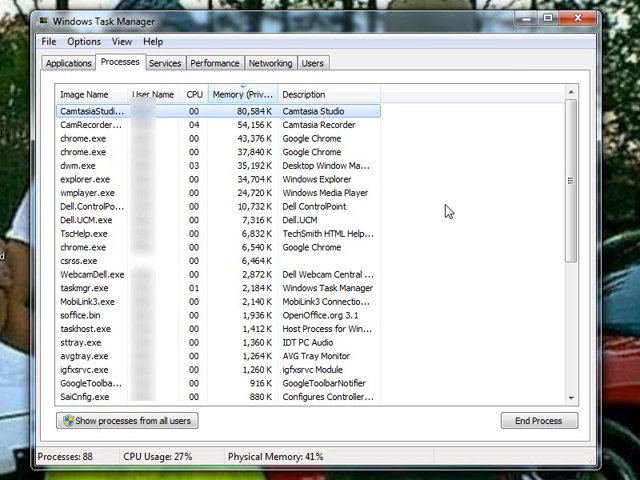